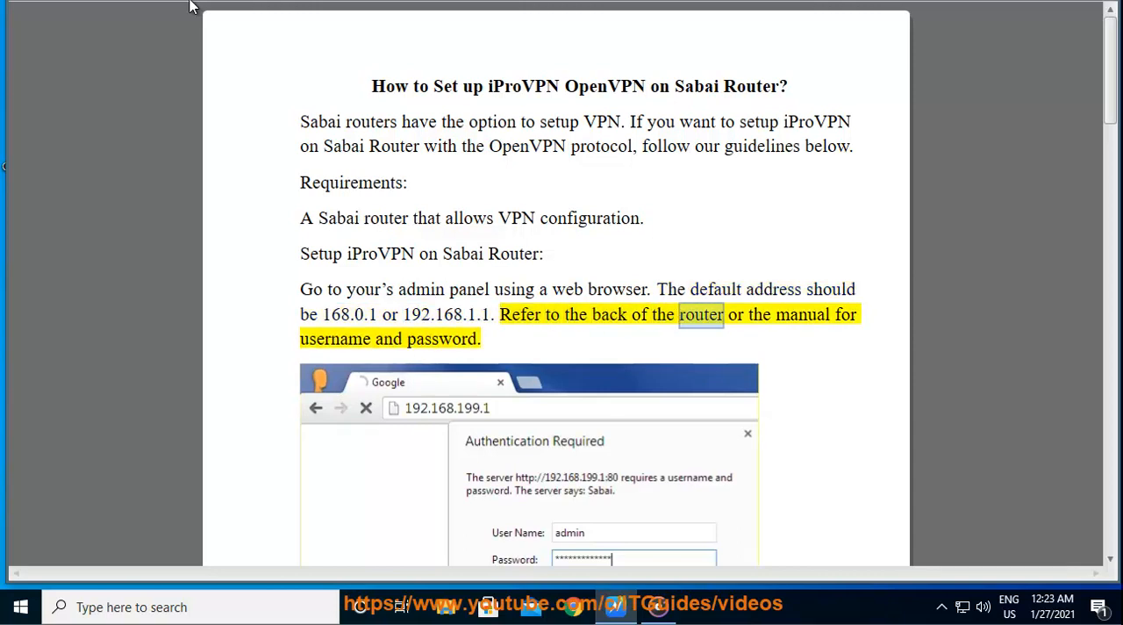
# Scroll the guide past the login screenshot to the Network > OpenVPN setup and config download steps.
pyautogui.doubleClick(441, 339)
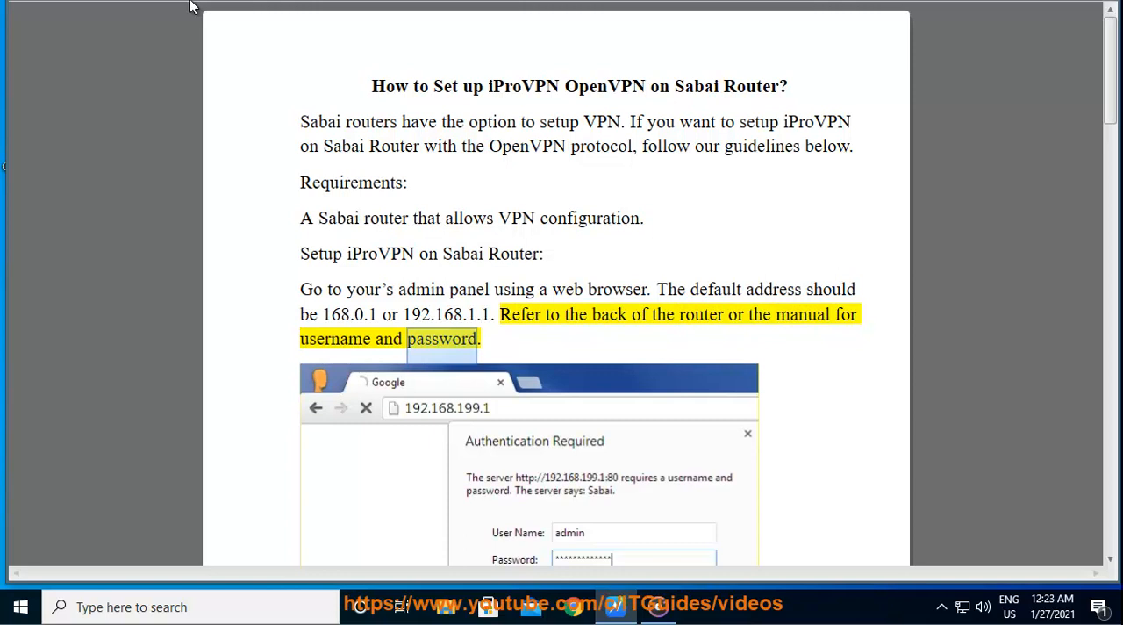
pyautogui.scroll(-3)
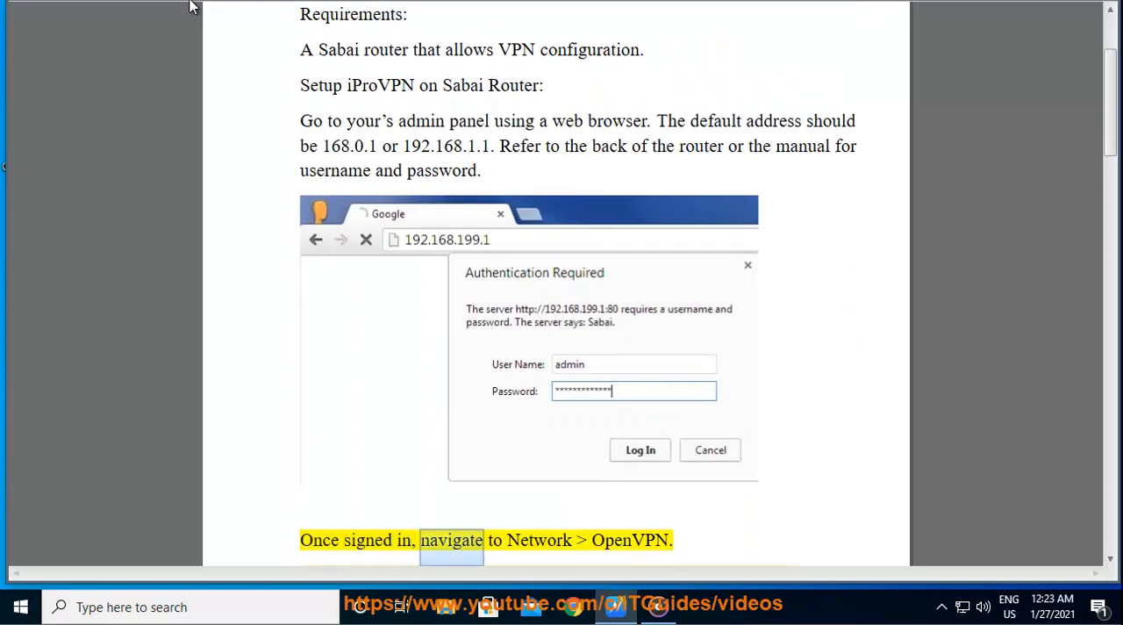
pyautogui.scroll(-3)
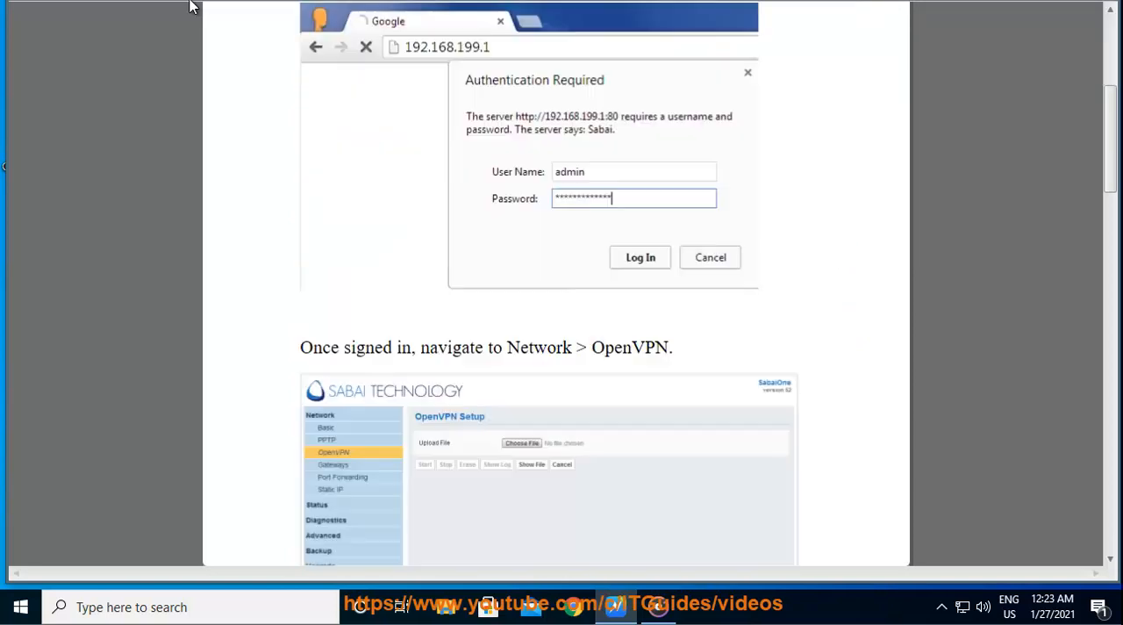
pyautogui.scroll(-3)
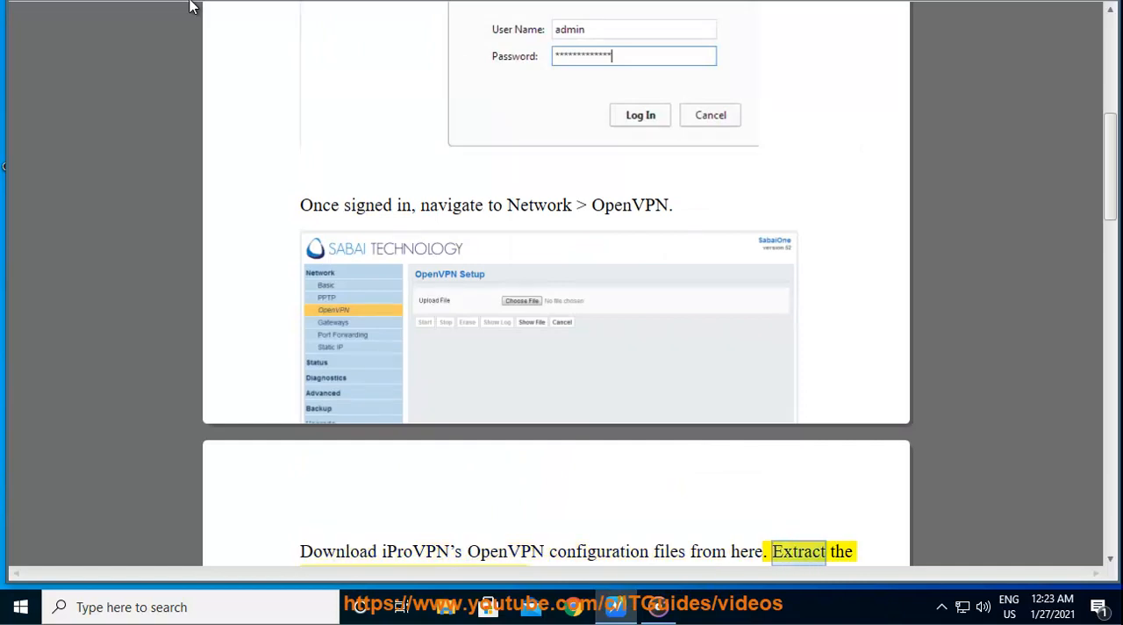
pyautogui.scroll(-3)
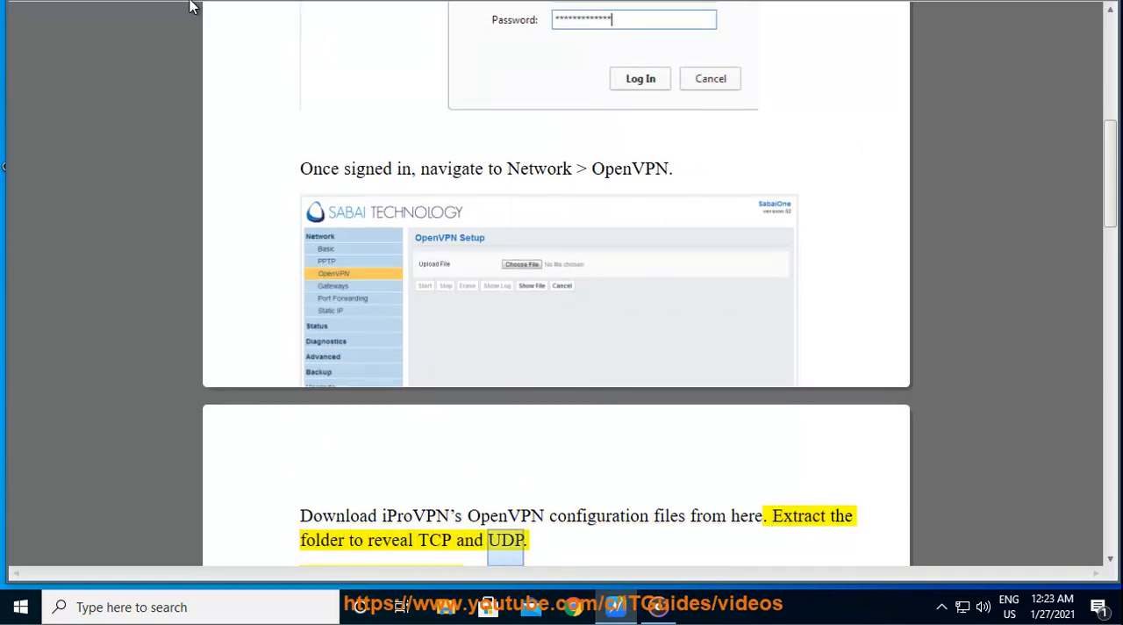
pyautogui.scroll(-3)
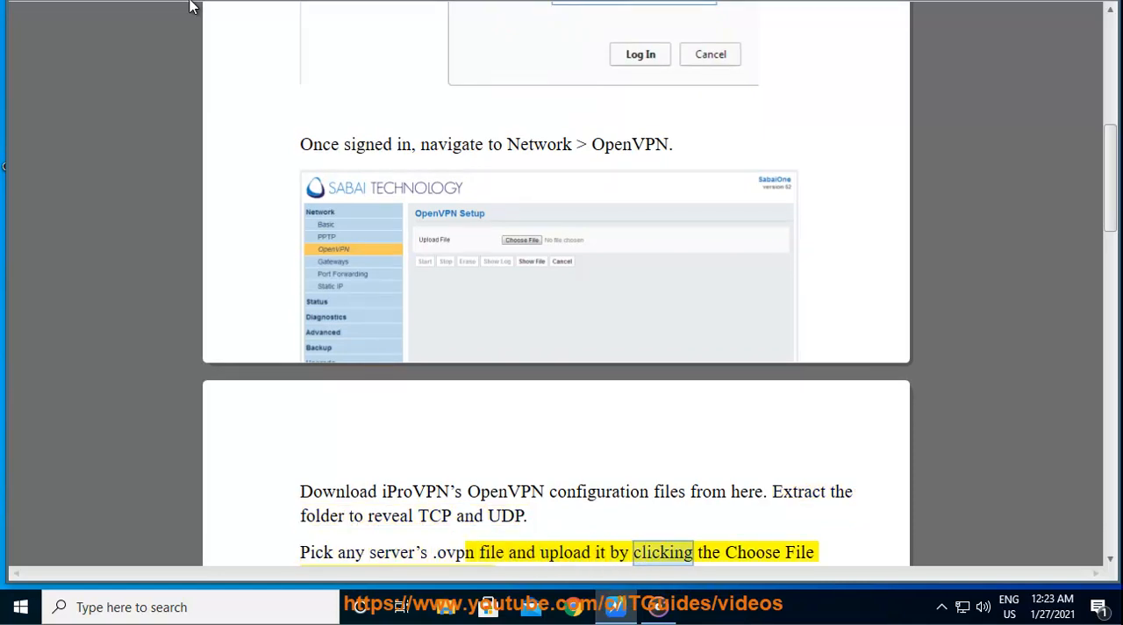
# Scroll past the Show File and Manual setup images to the credentials and 'Click on Save' step.
pyautogui.scroll(-3)
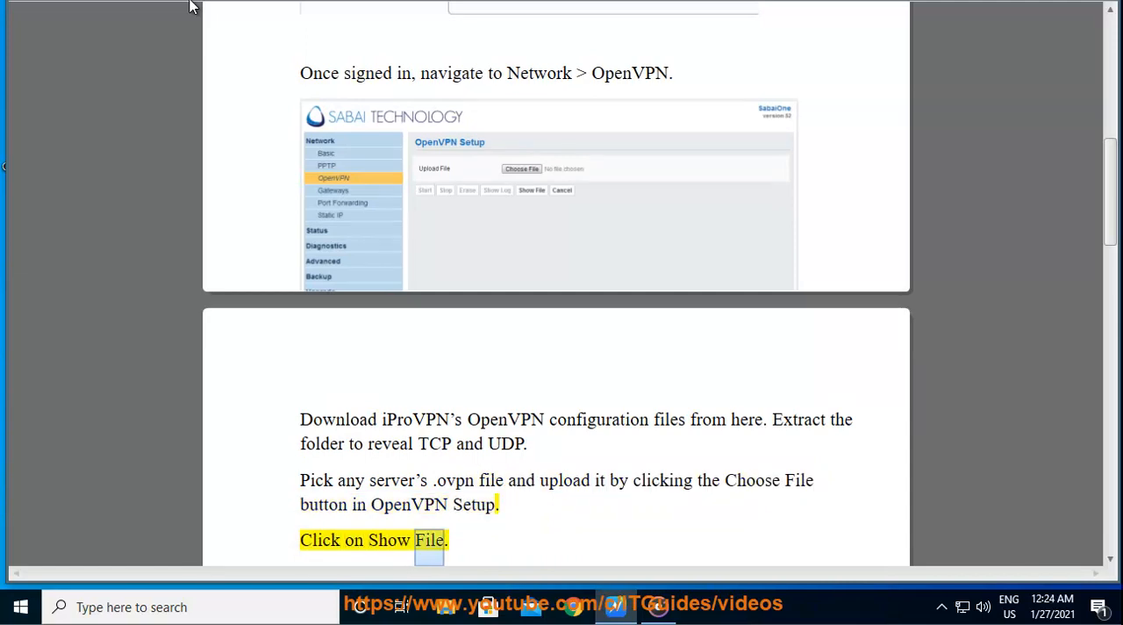
pyautogui.scroll(-3)
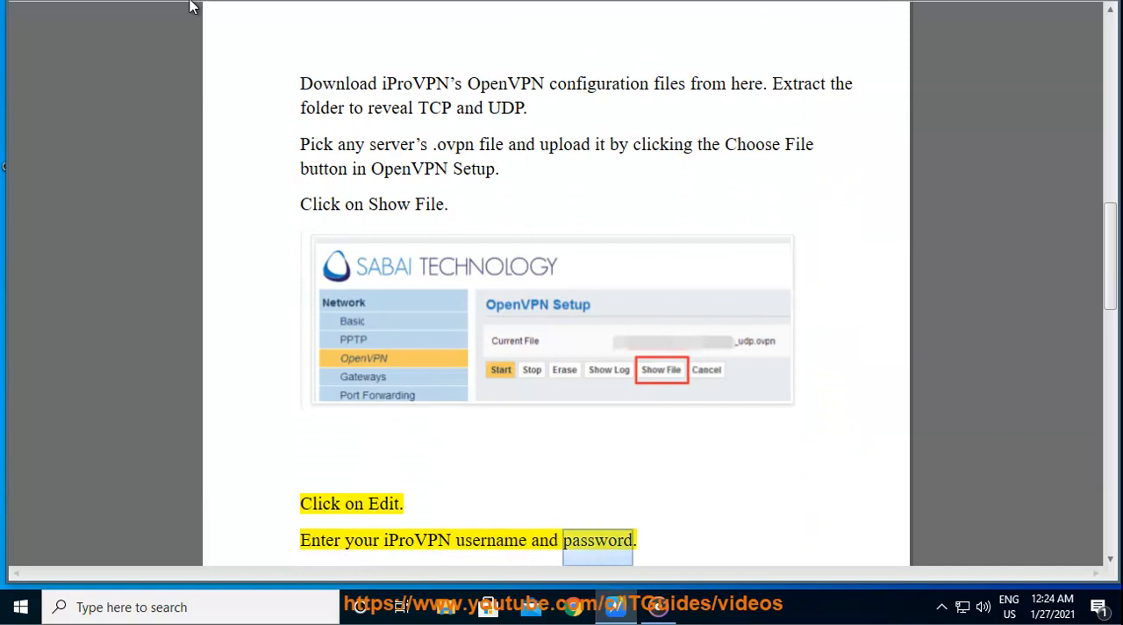
pyautogui.scroll(-3)
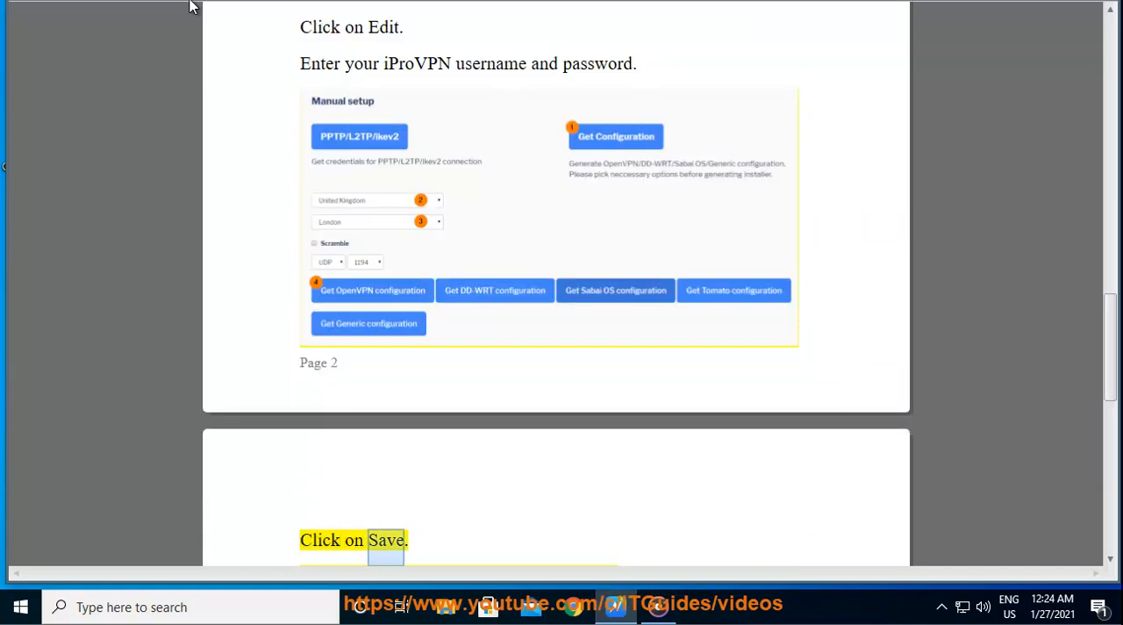